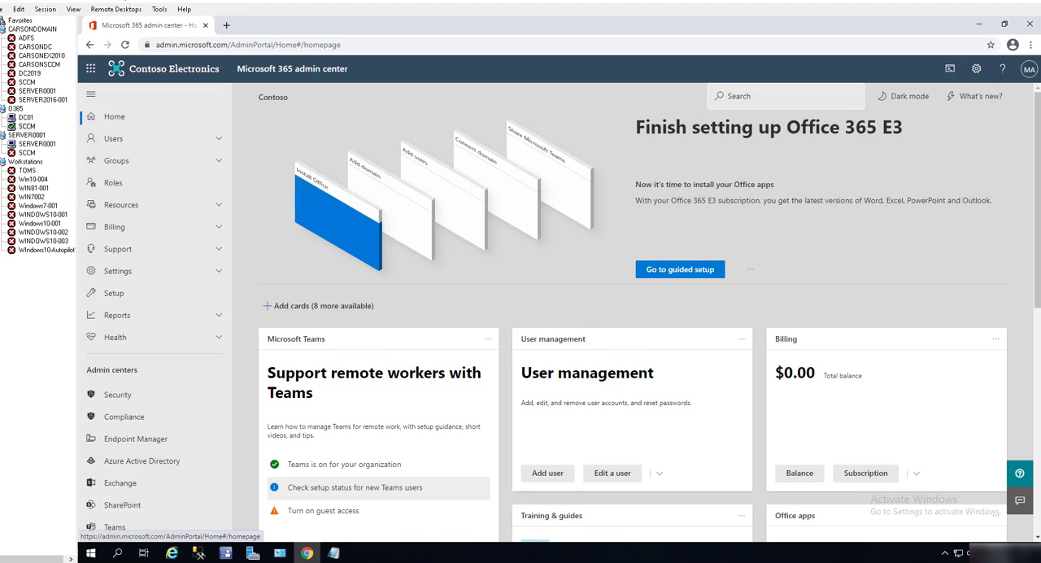
mouse_move(422, 85)
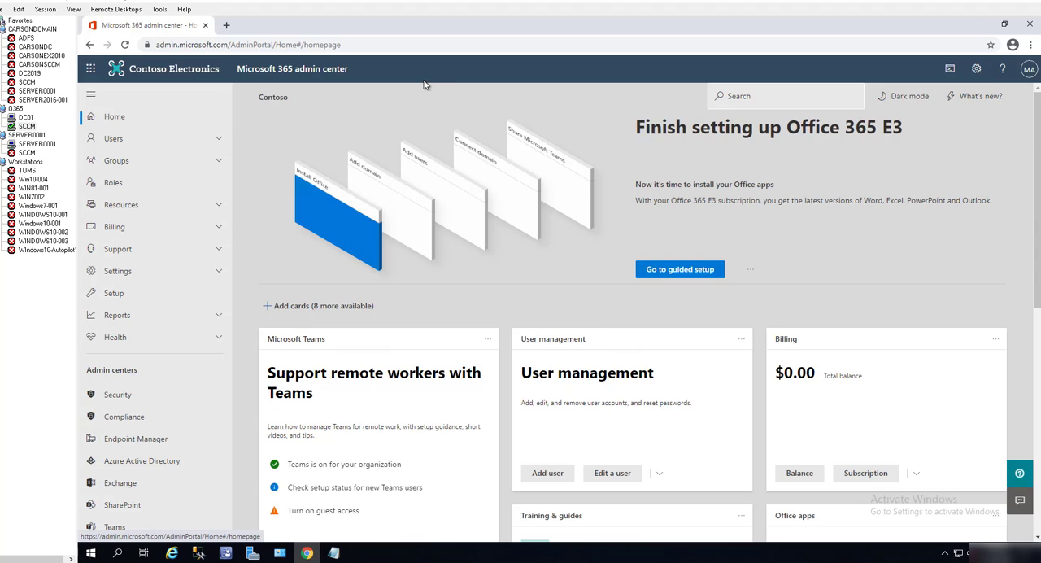
mouse_move(400, 68)
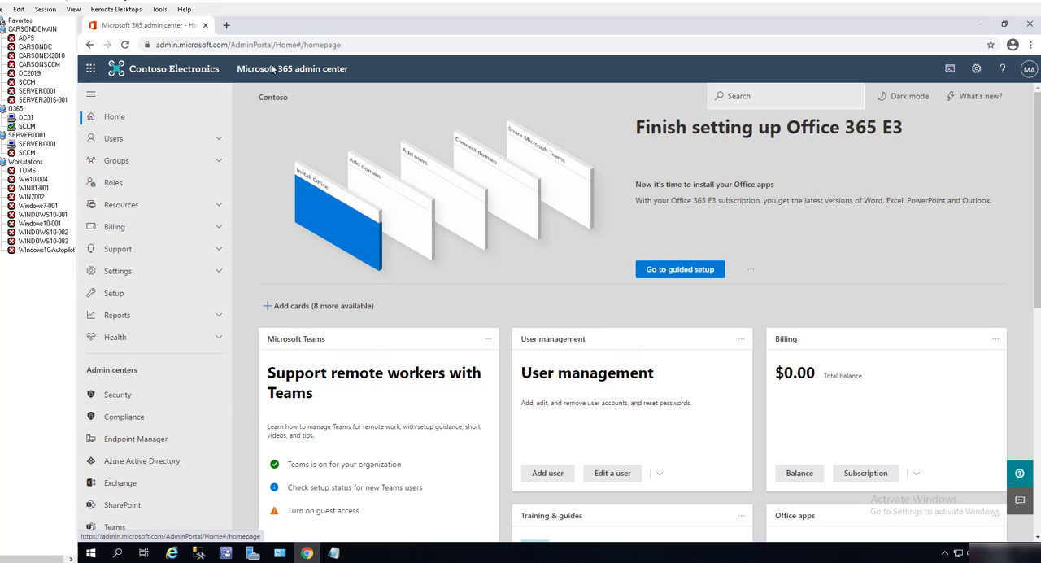
mouse_move(215, 263)
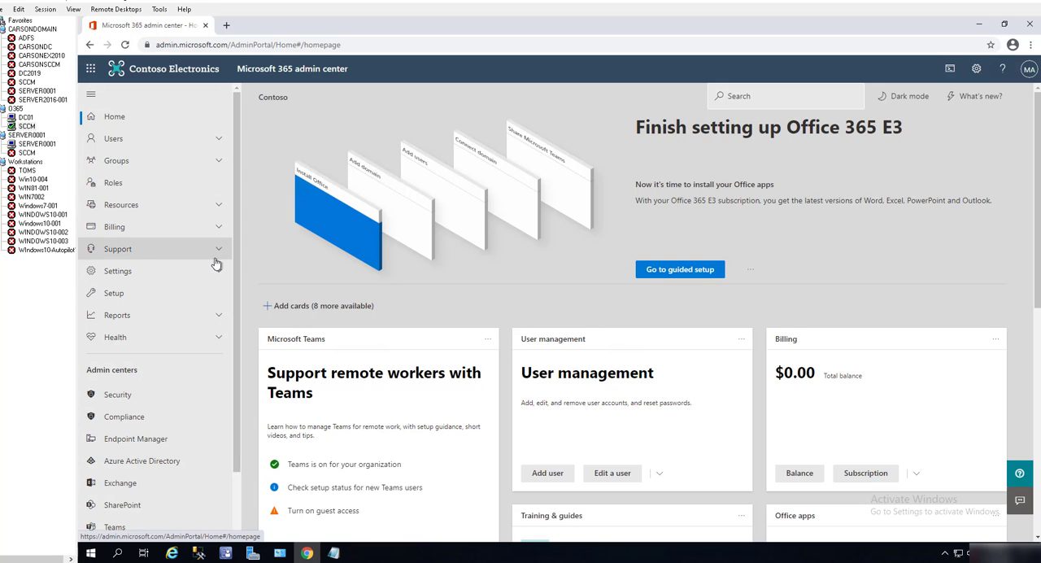
- Show the Setup overview and expand Settings to reveal its sub-pages, including Org settings
left_click(113, 293)
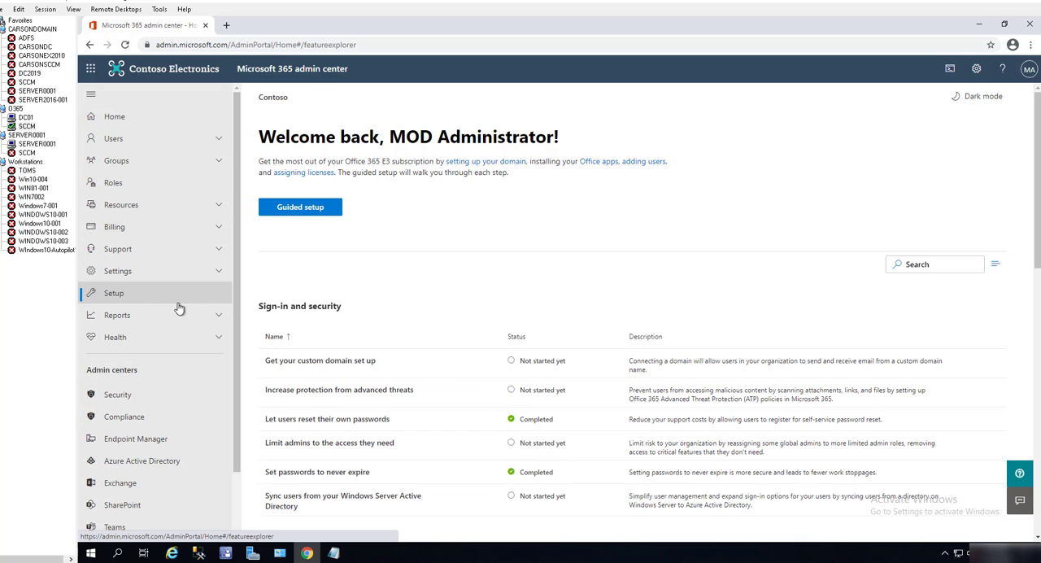
left_click(117, 270)
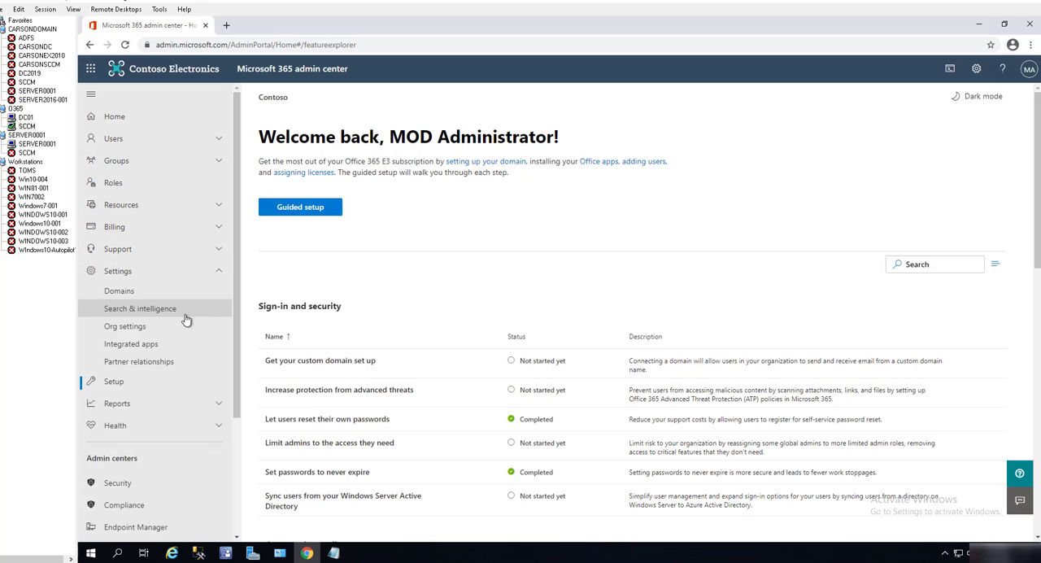
mouse_move(124, 325)
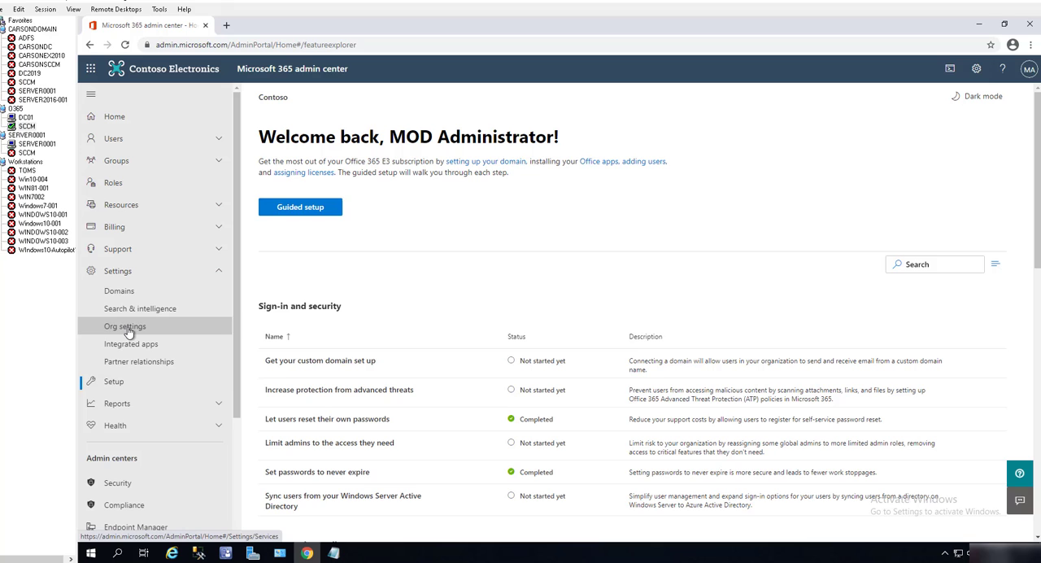
- Go to Org settings and scroll the Services list down to Whiteboard
left_click(124, 326)
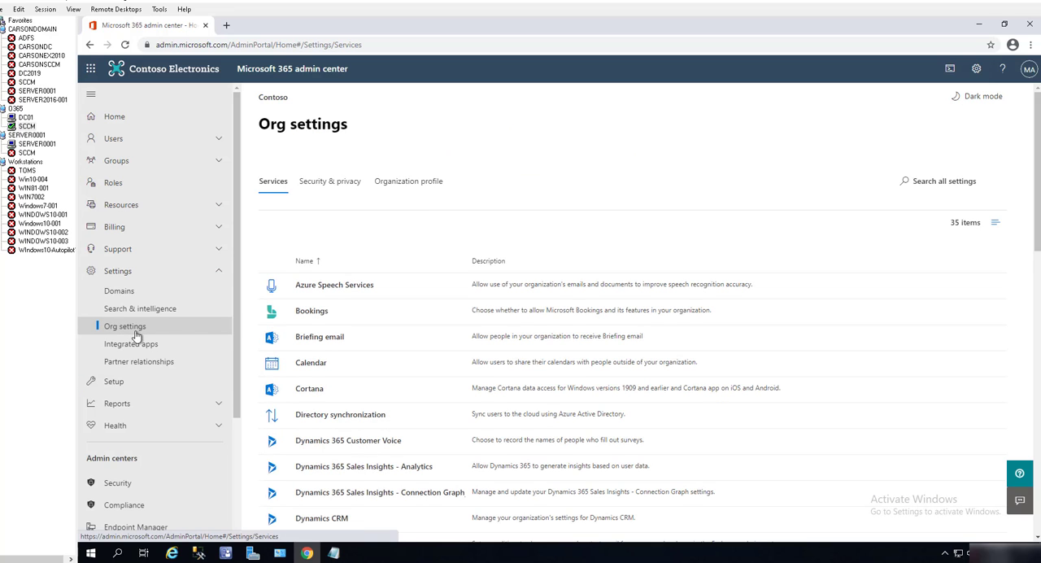
mouse_move(483, 309)
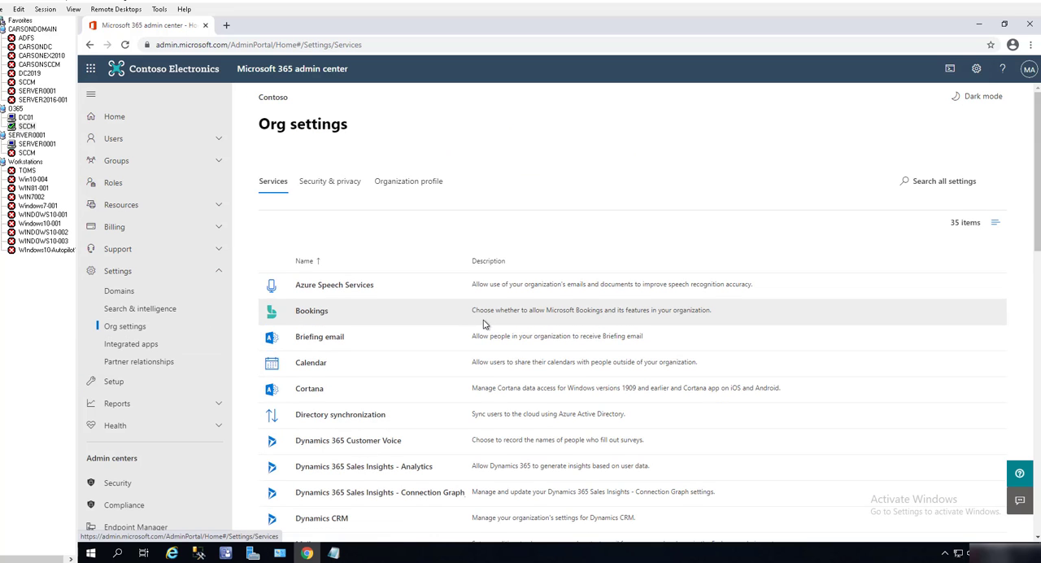
scroll("down", 3)
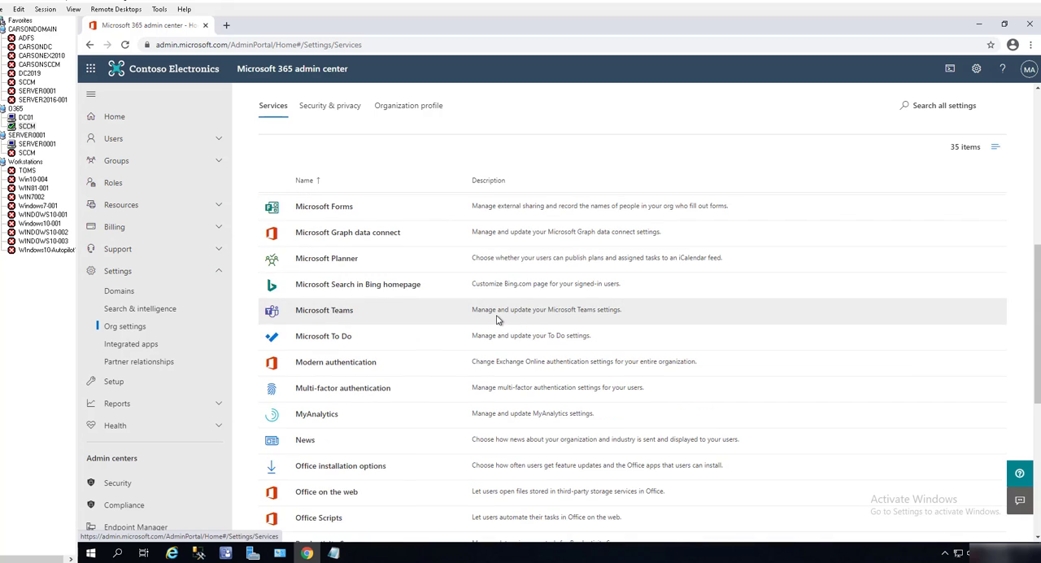
scroll("down", 3)
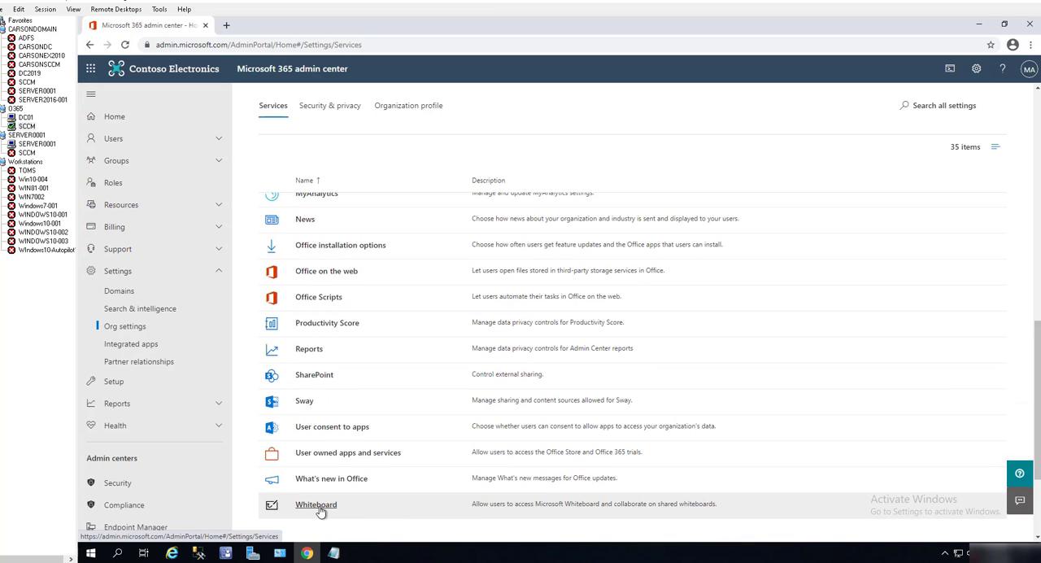
- Open the Whiteboard service pane, showing Whiteboard on with Optional diagnostic data
left_click(316, 504)
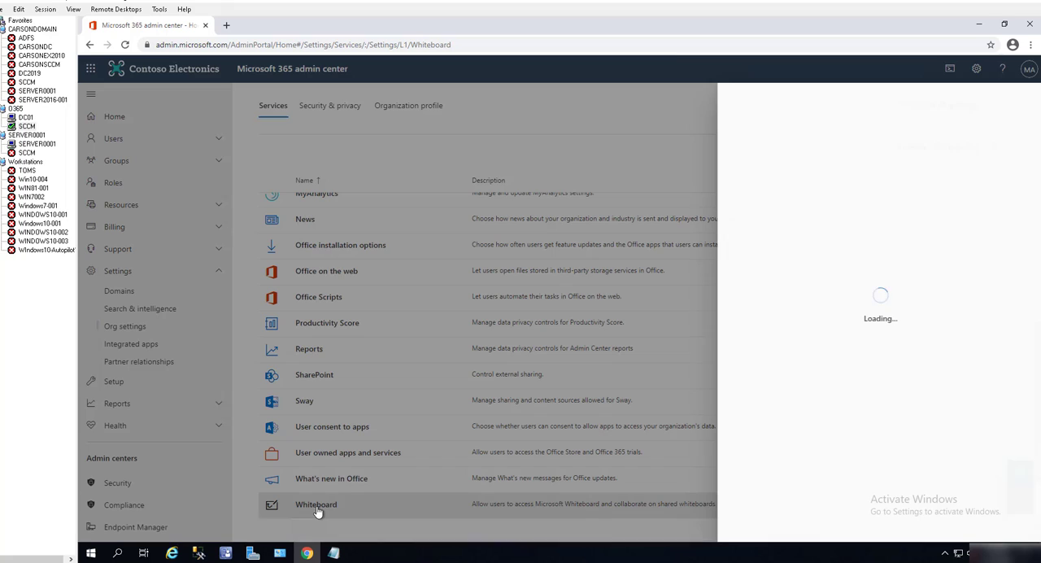
left_click(316, 504)
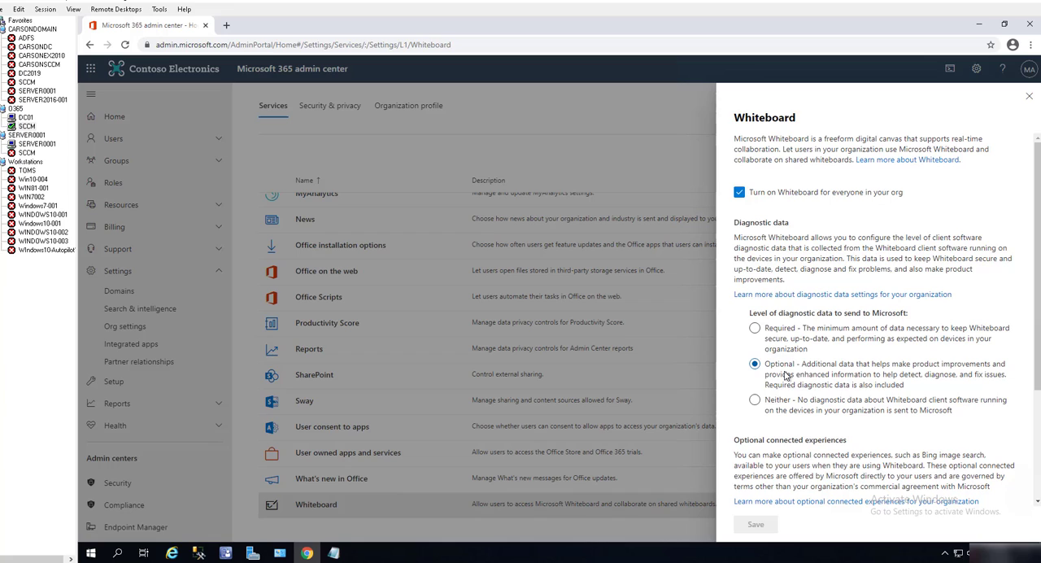
- Choose Required as the level of diagnostic data sent to Microsoft, after briefly trying Optional
left_click(755, 329)
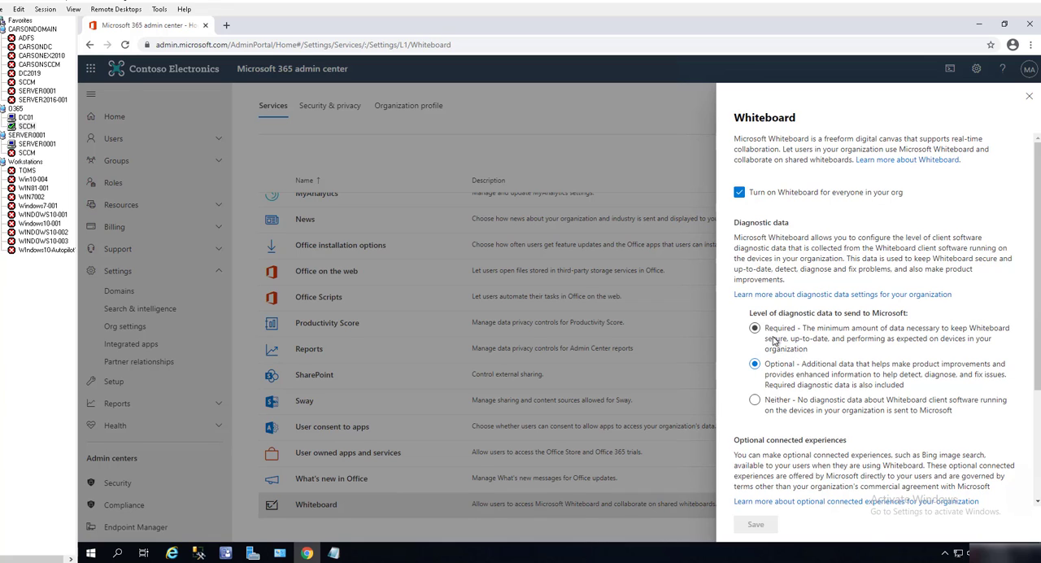
mouse_move(794, 338)
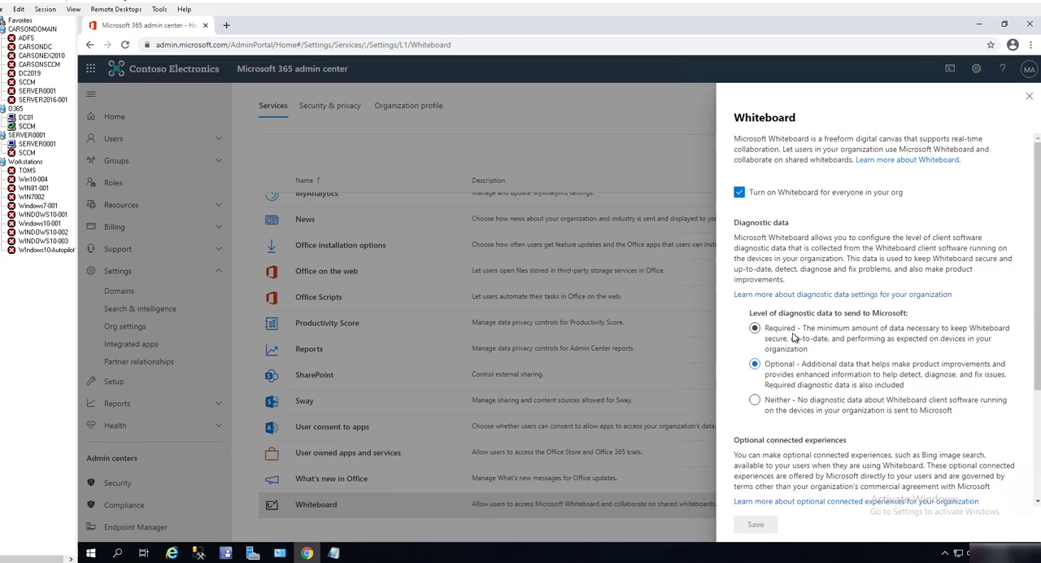
mouse_move(914, 343)
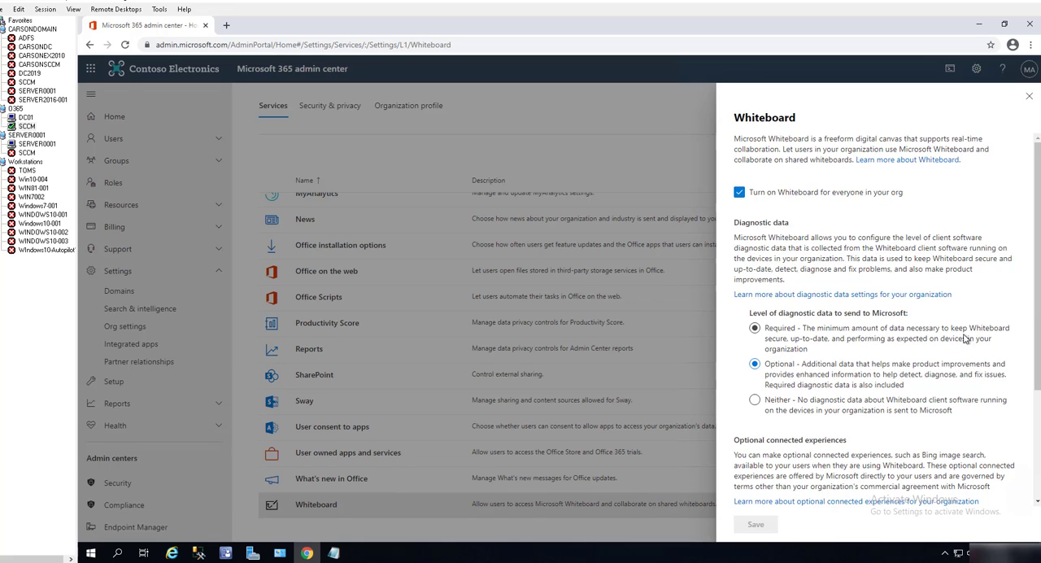
mouse_move(826, 344)
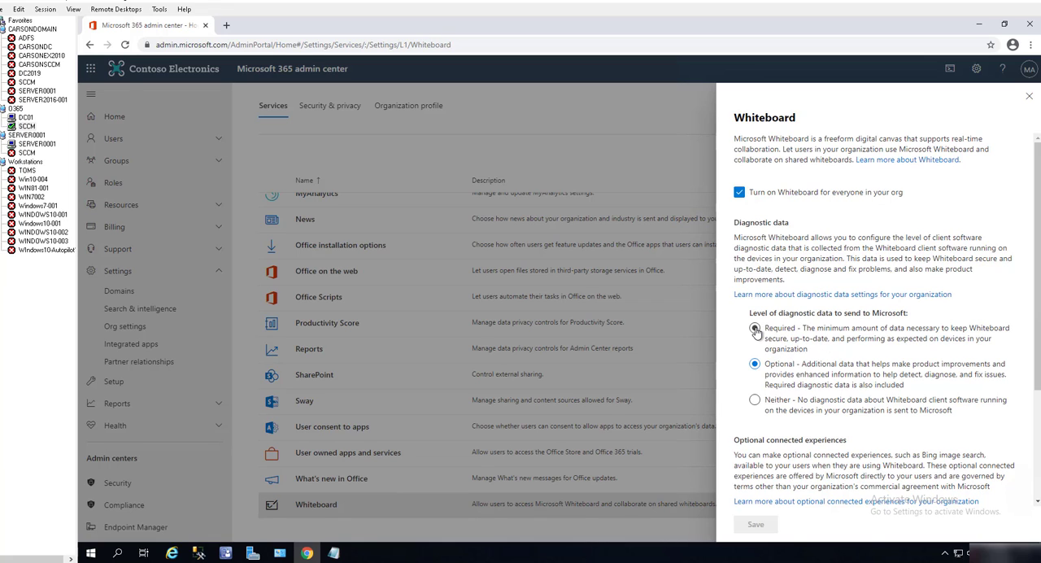
left_click(754, 329)
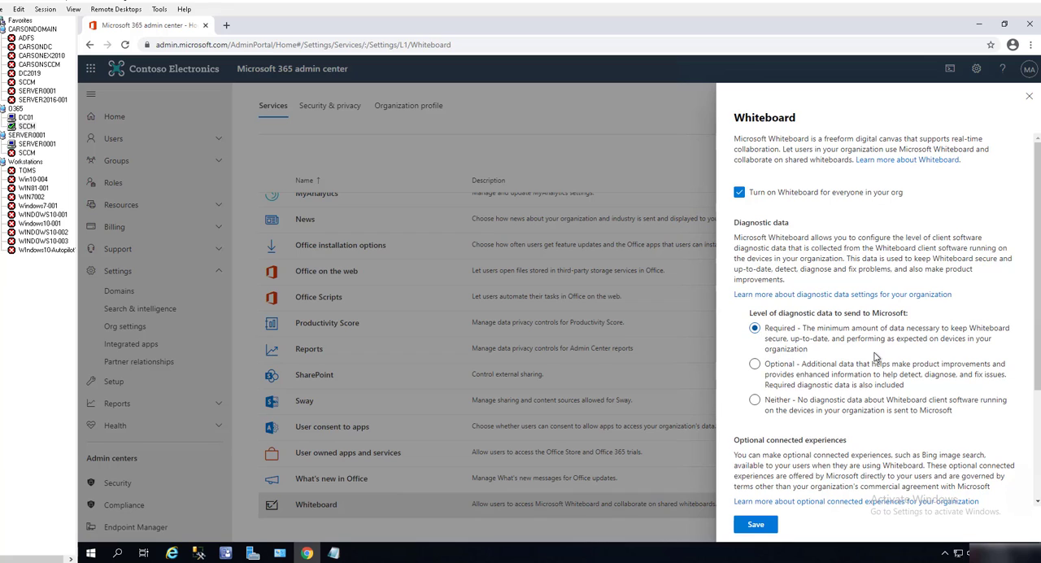
left_click(755, 364)
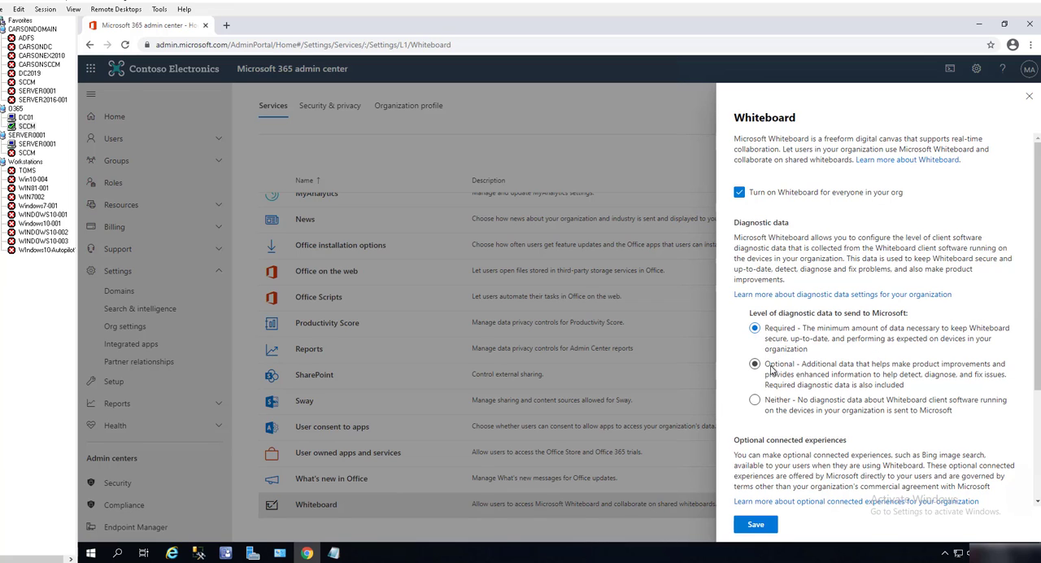
mouse_move(810, 381)
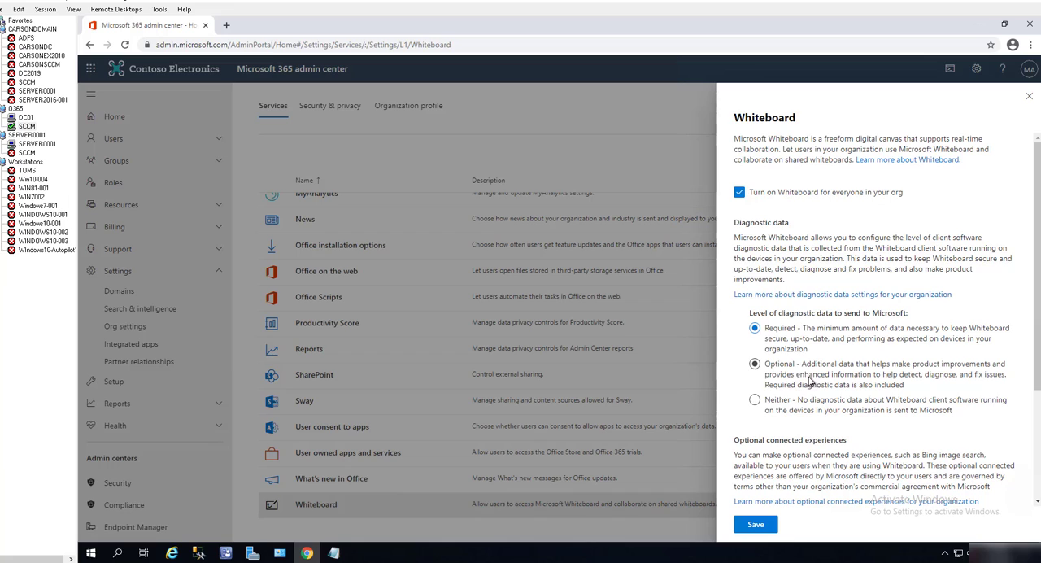
left_click(754, 400)
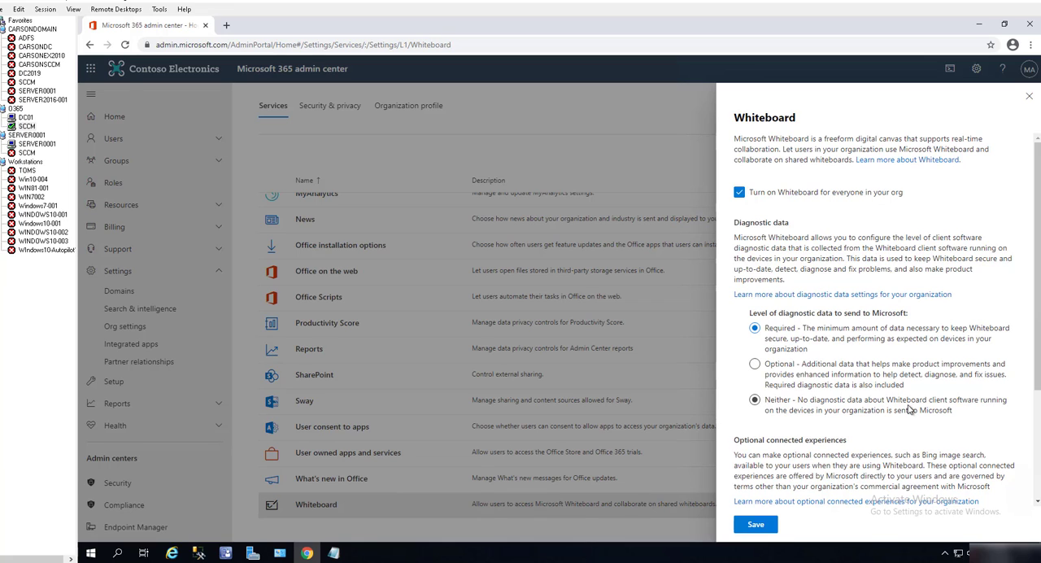
mouse_move(904, 404)
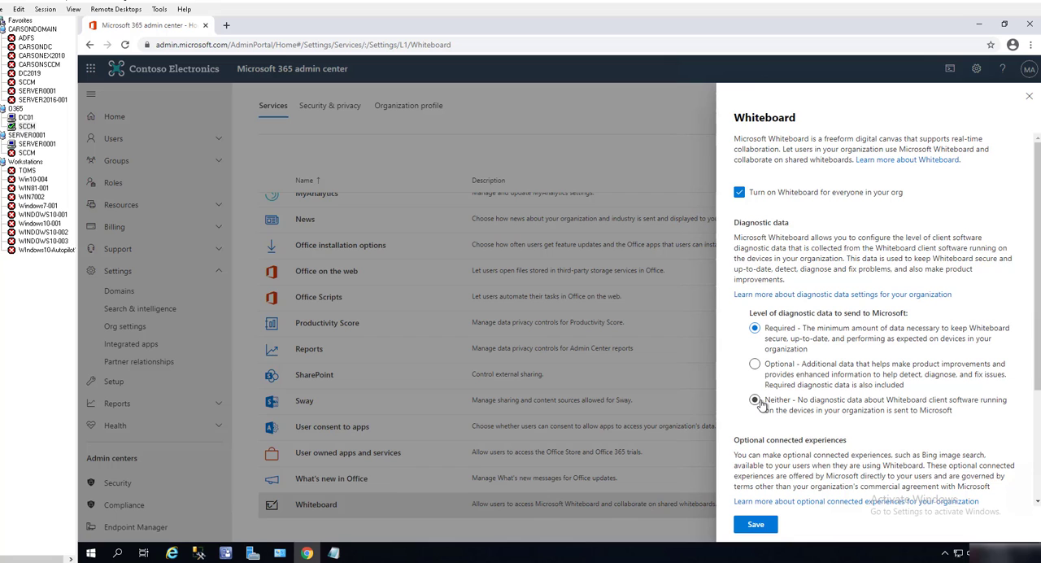
mouse_move(855, 394)
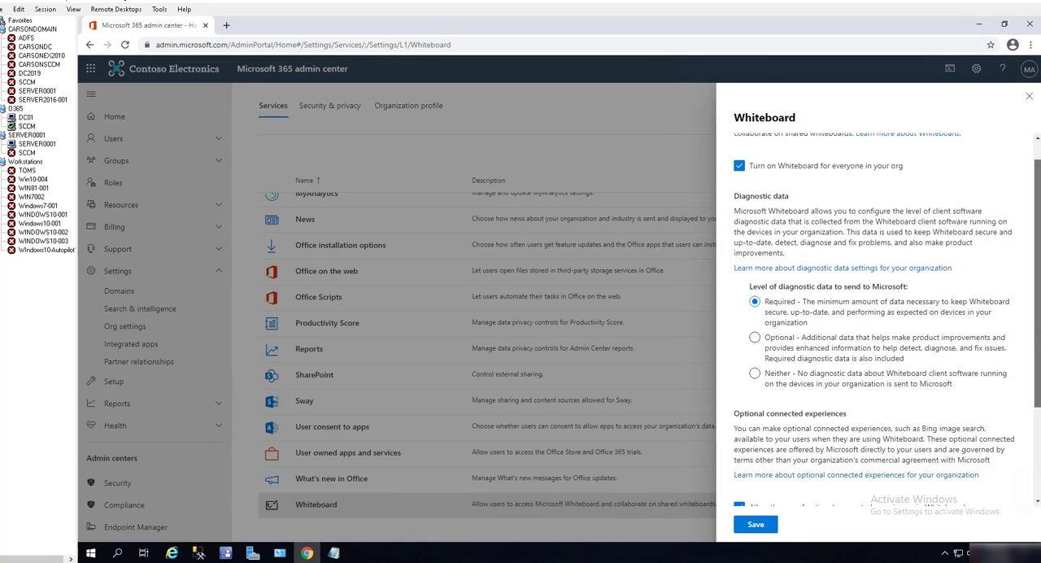
- Keep Required diagnostic data with optional connected experiences and Surface Hub easy sharing left enabled
scroll("down", 3)
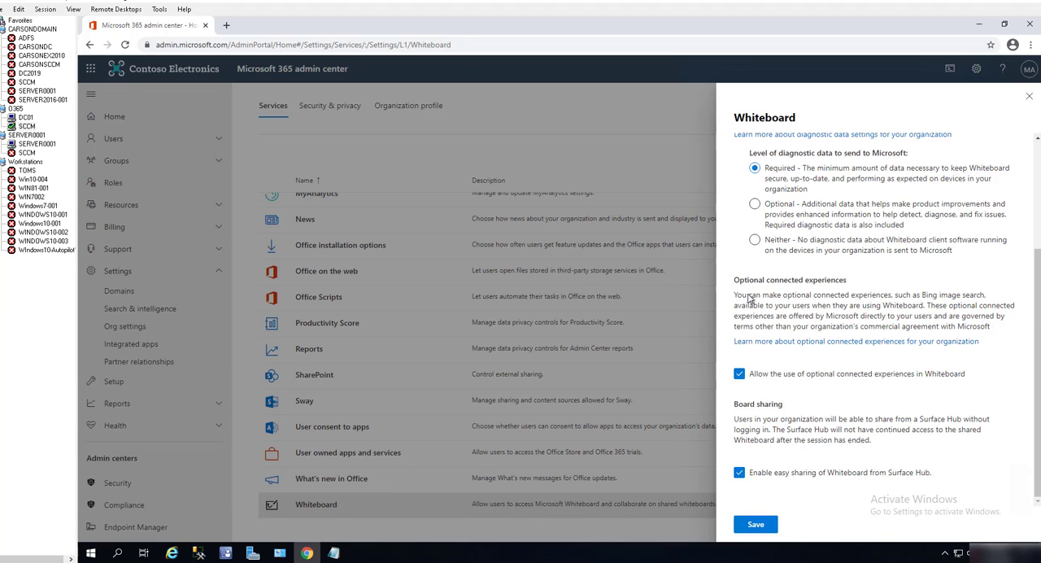
mouse_move(767, 317)
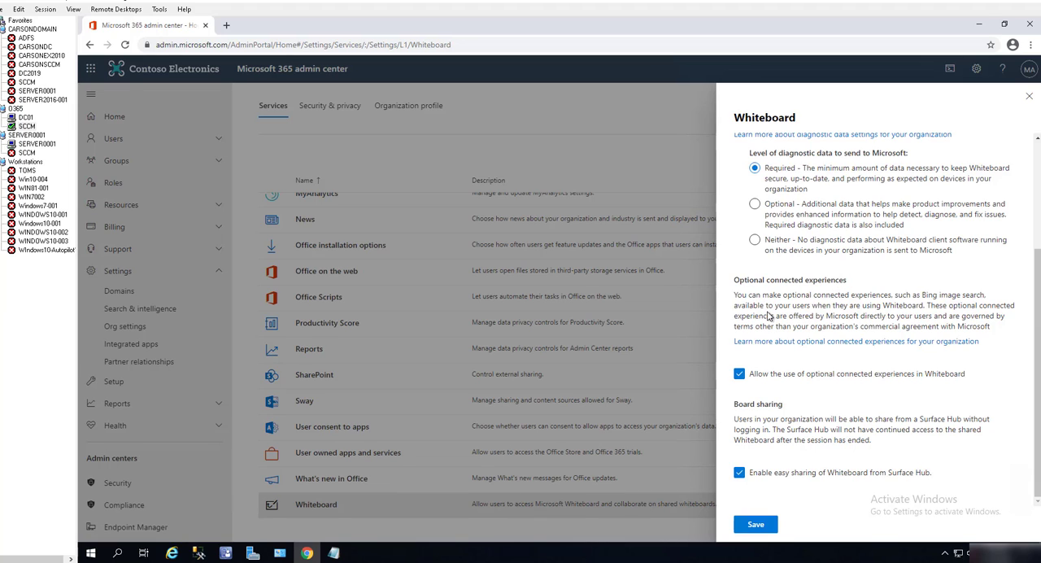
mouse_move(748, 365)
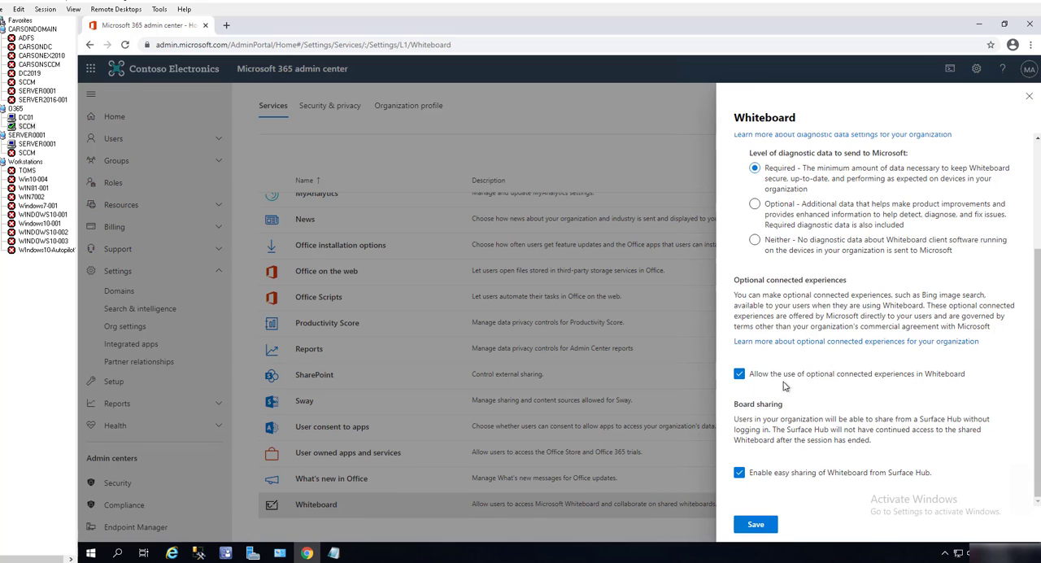
mouse_move(810, 387)
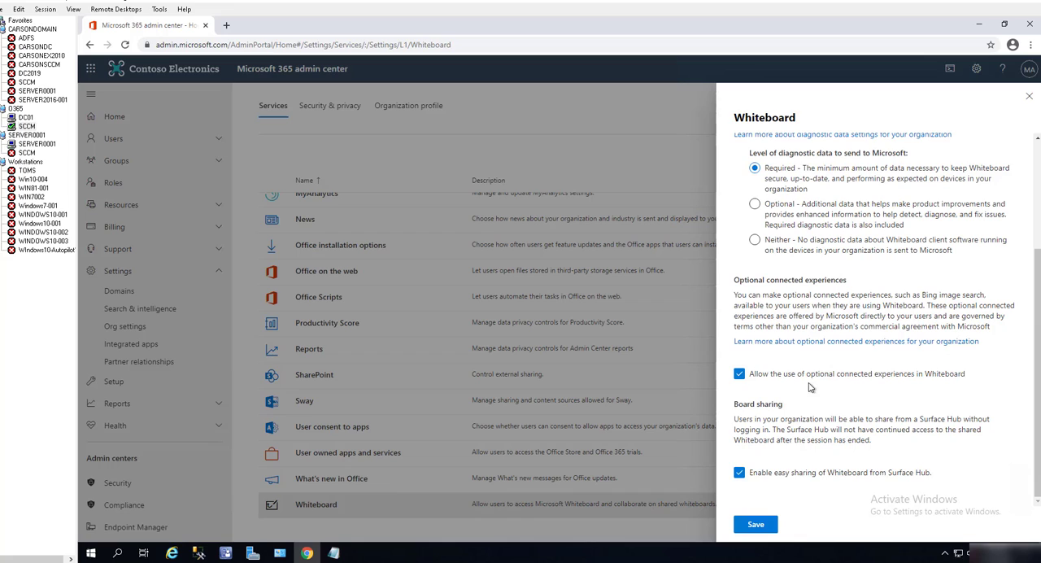
mouse_move(911, 384)
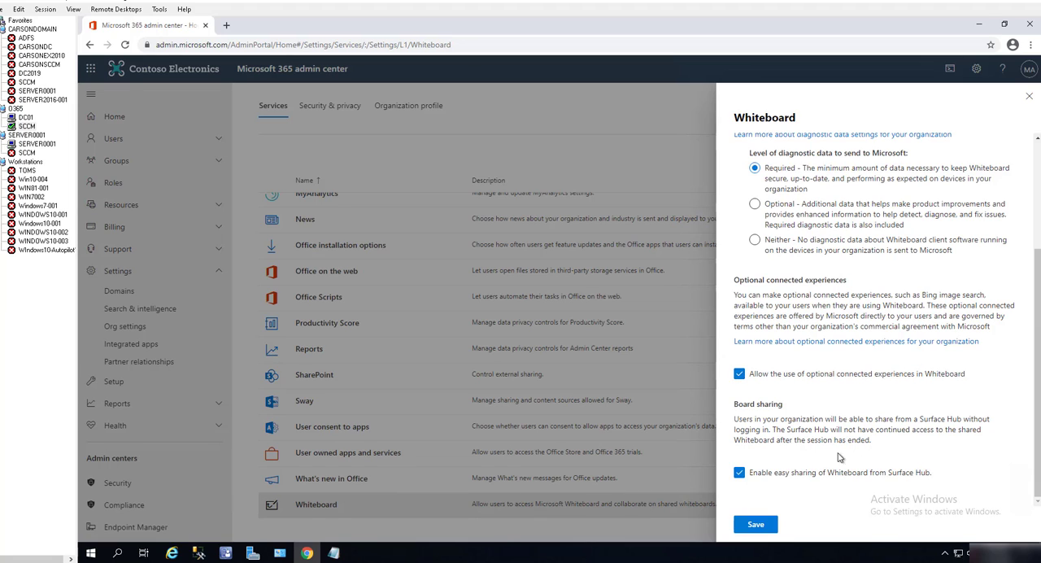
mouse_move(749, 449)
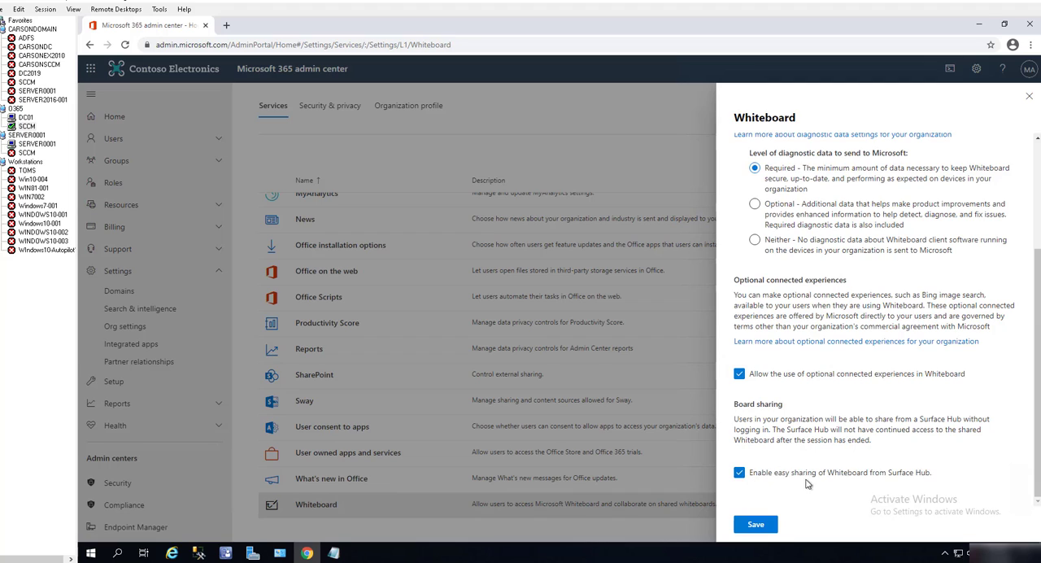
mouse_move(1028, 427)
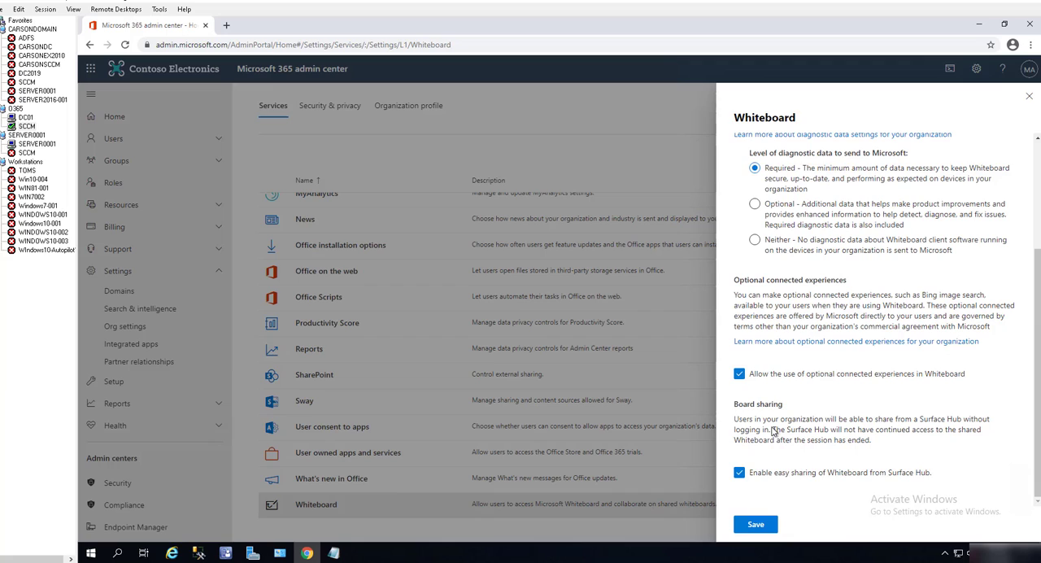
mouse_move(767, 429)
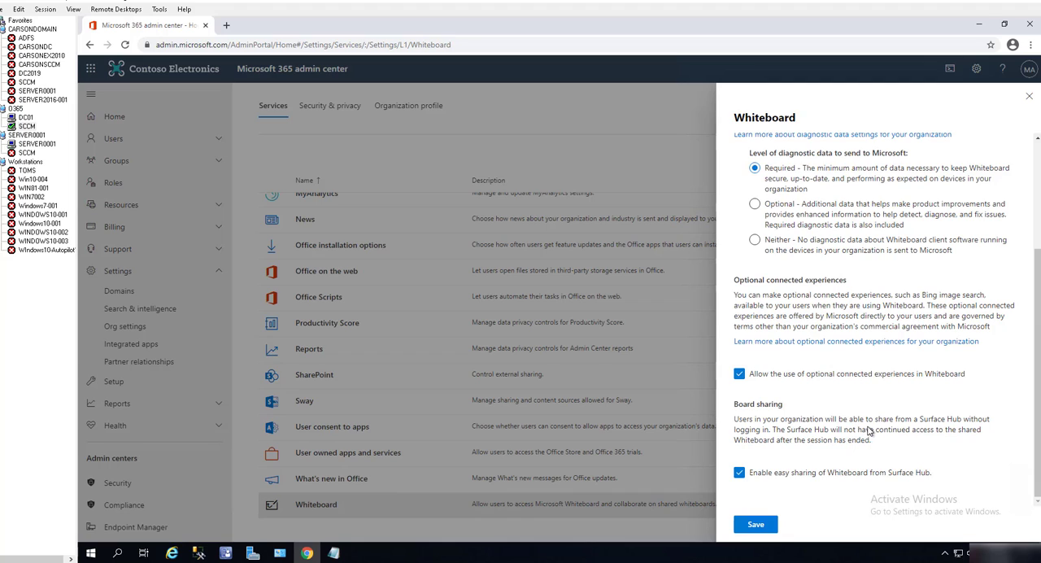
mouse_move(972, 436)
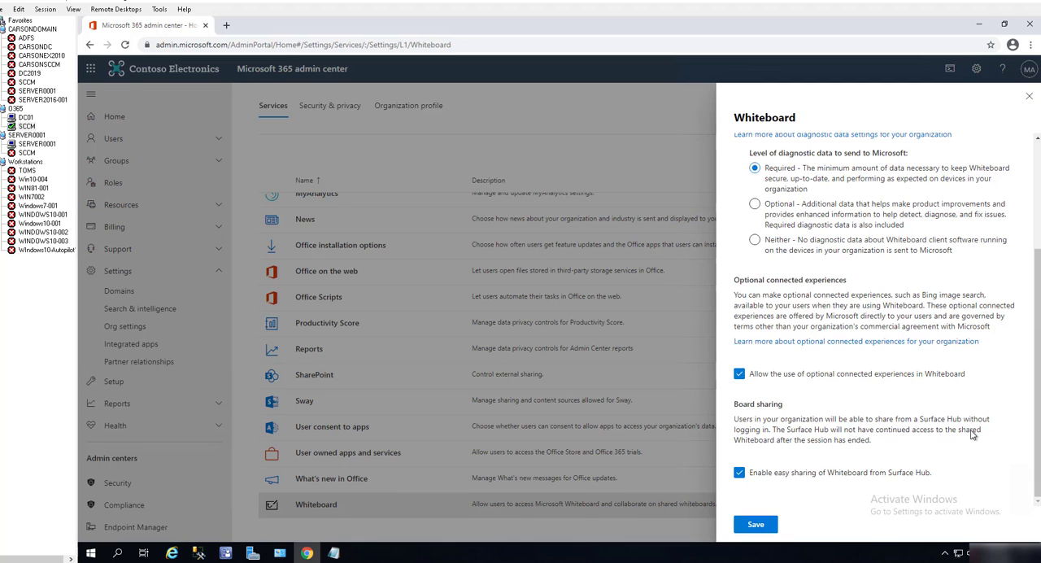
mouse_move(757, 433)
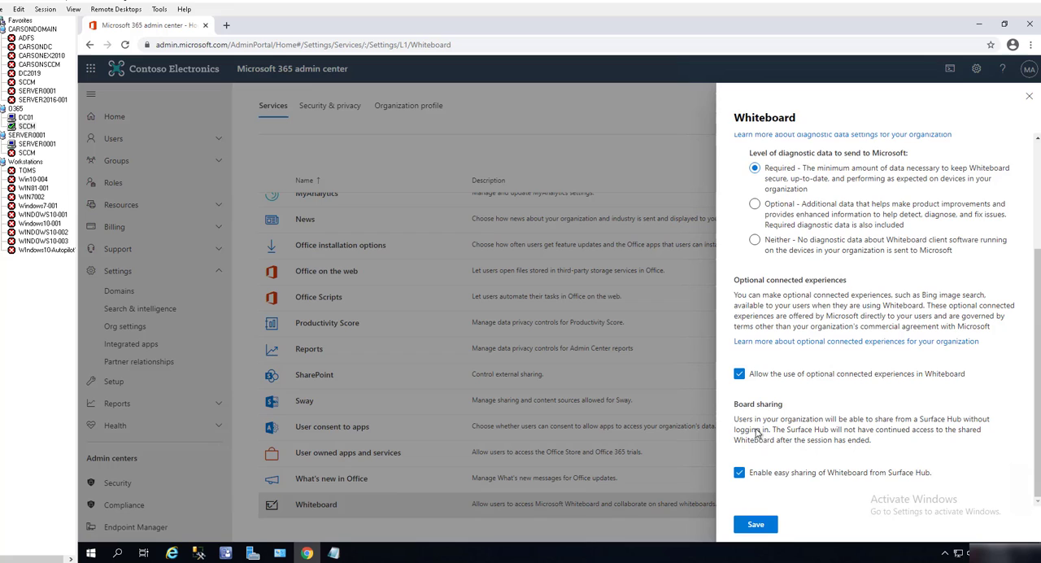
mouse_move(764, 462)
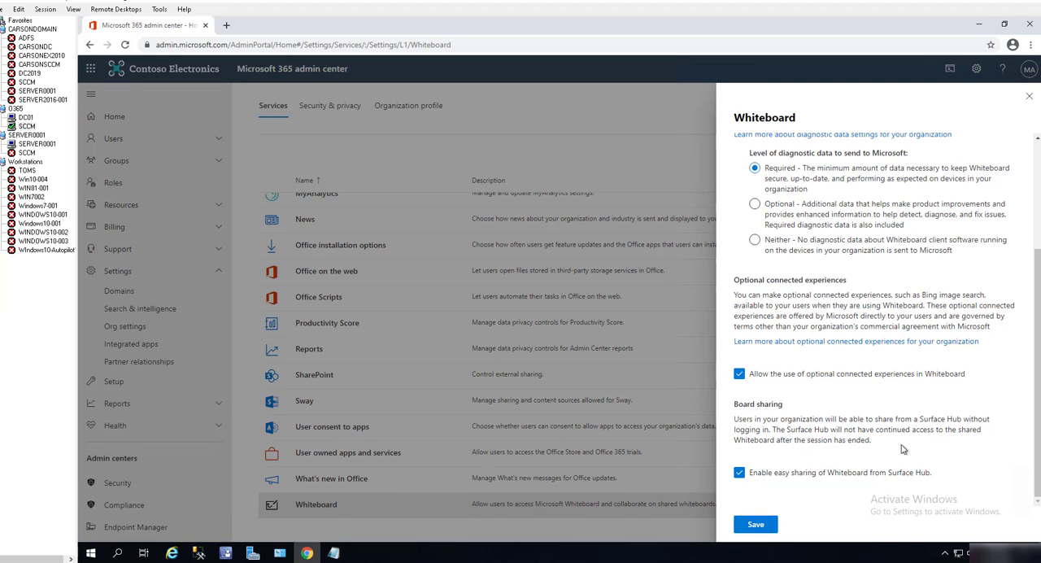
mouse_move(852, 357)
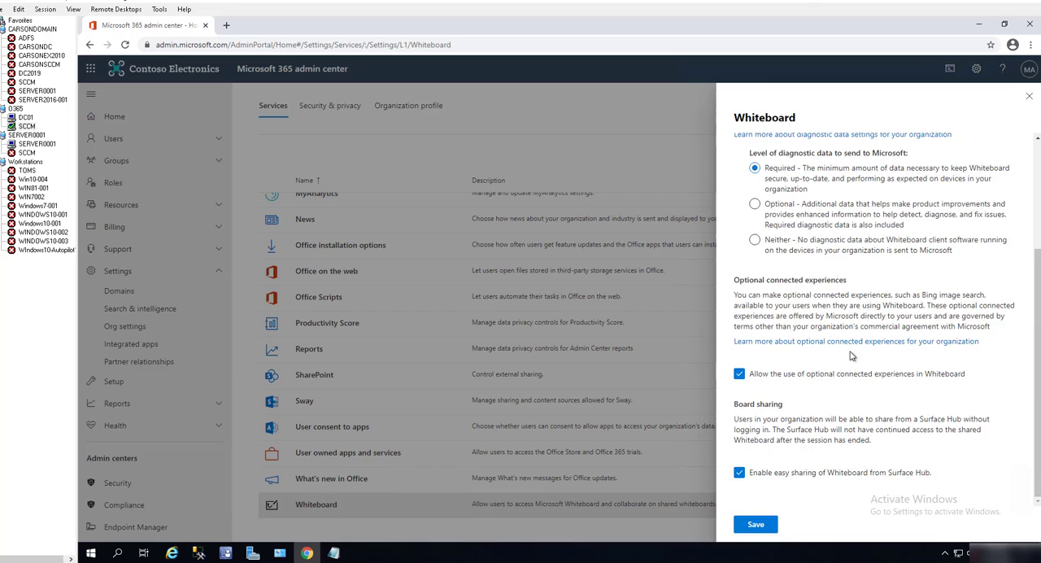
left_click(755, 204)
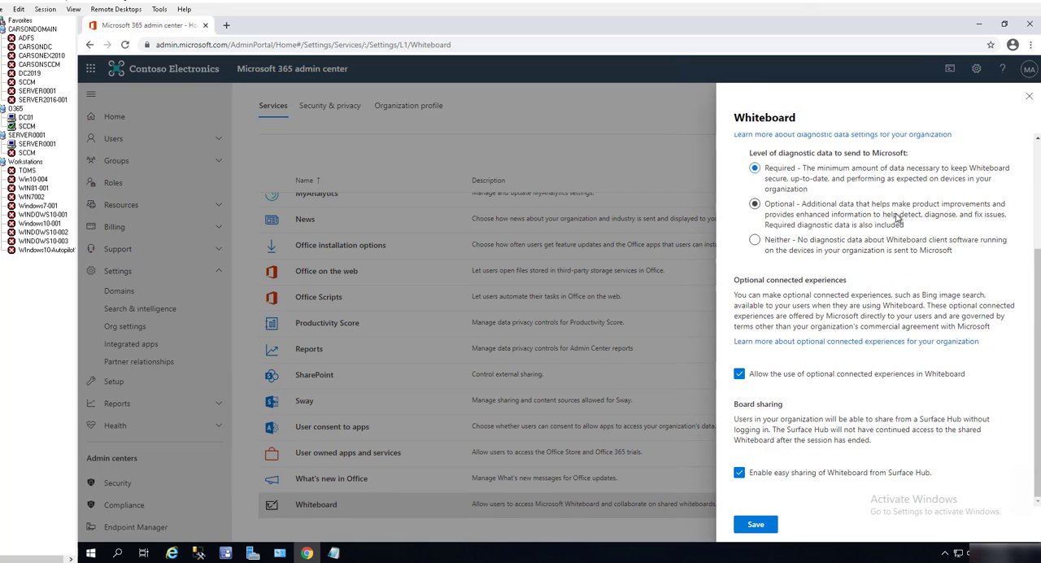
left_click(755, 204)
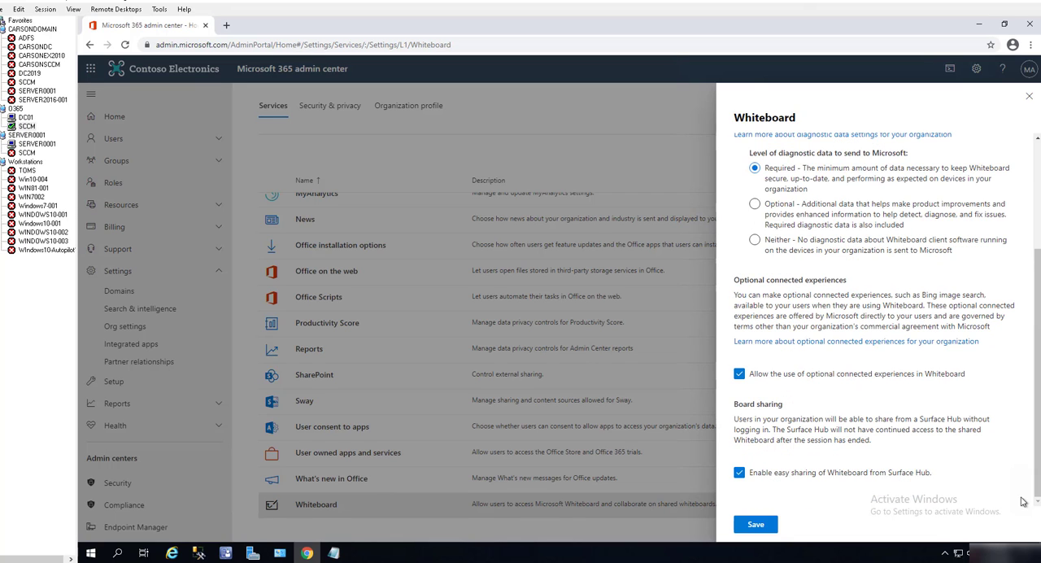
mouse_move(773, 511)
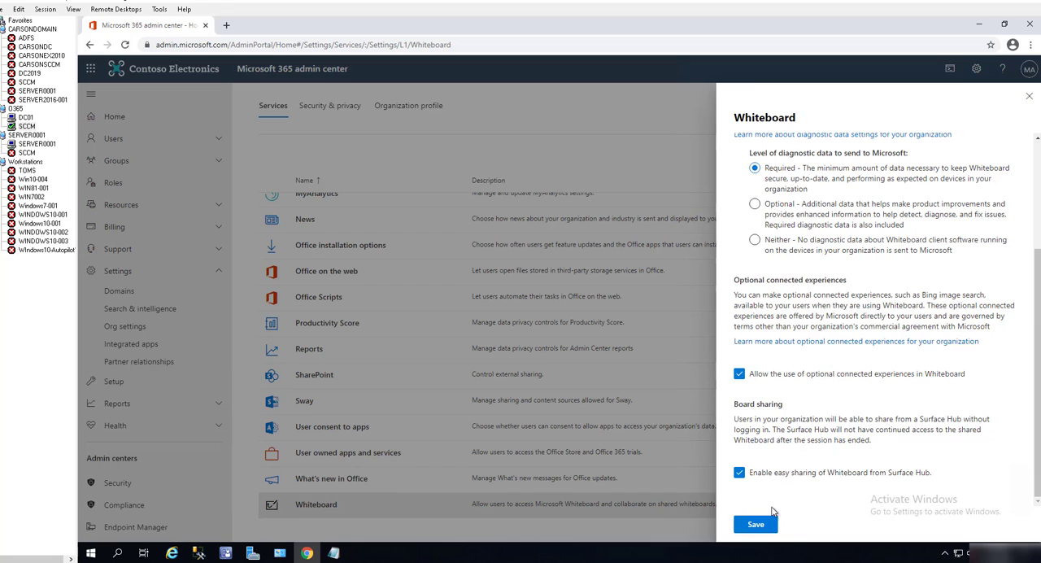
- Save the Whiteboard settings until 'Changes saved' appears, then follow 'Learn more about Microsoft Whiteboard'
left_click(754, 524)
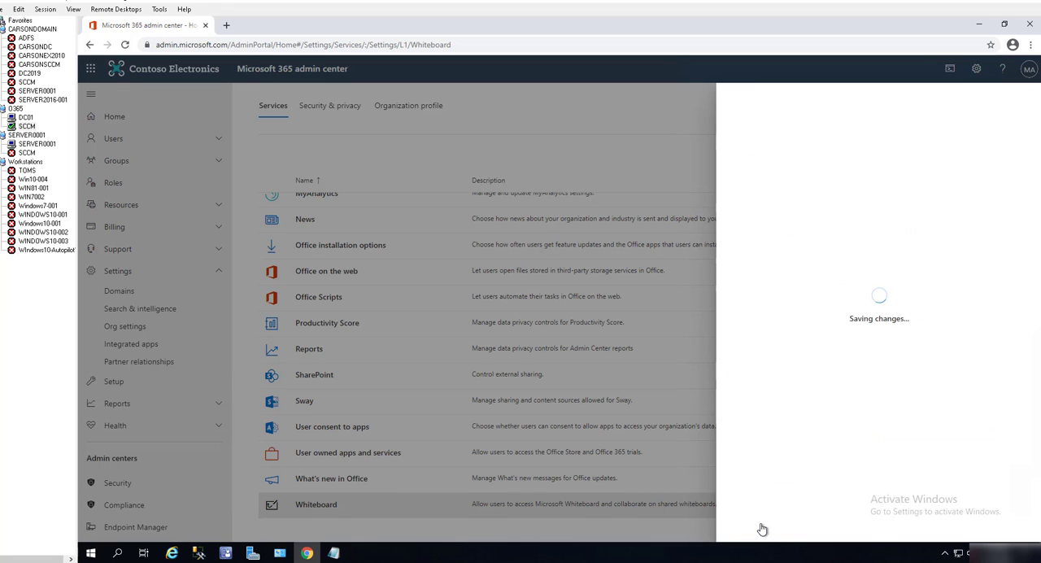
left_click(755, 524)
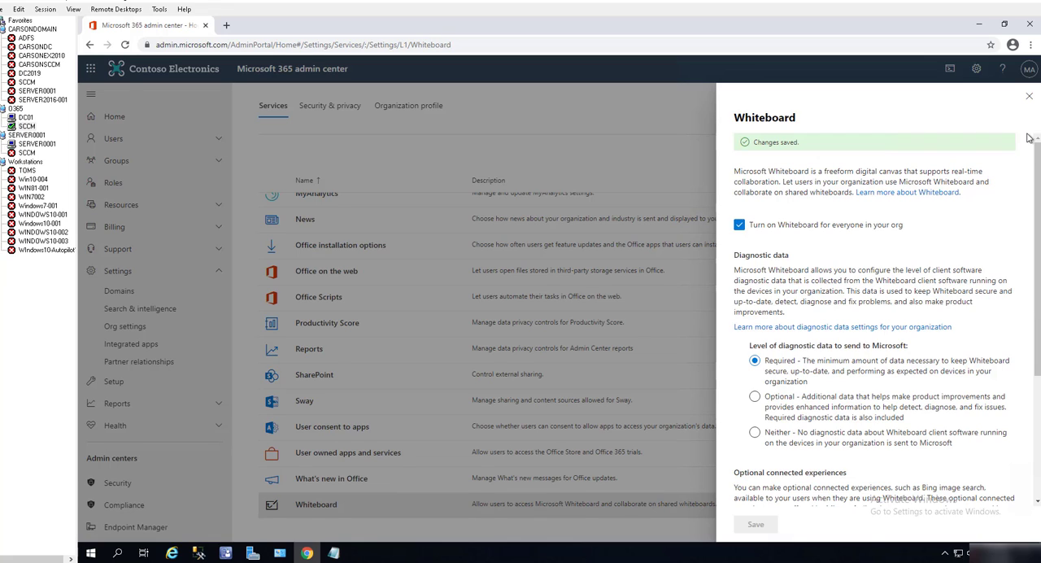
mouse_move(865, 279)
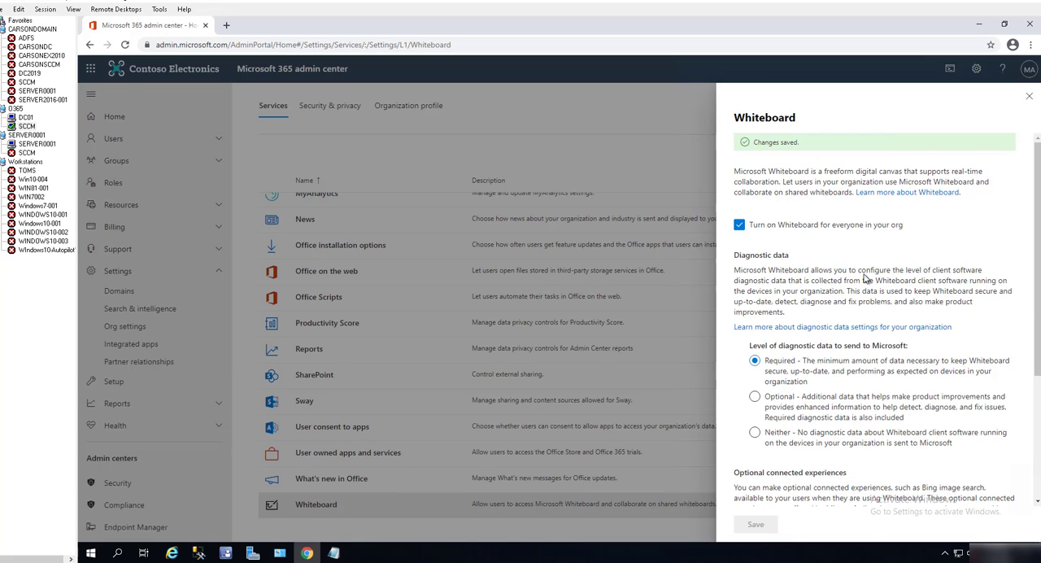
mouse_move(913, 211)
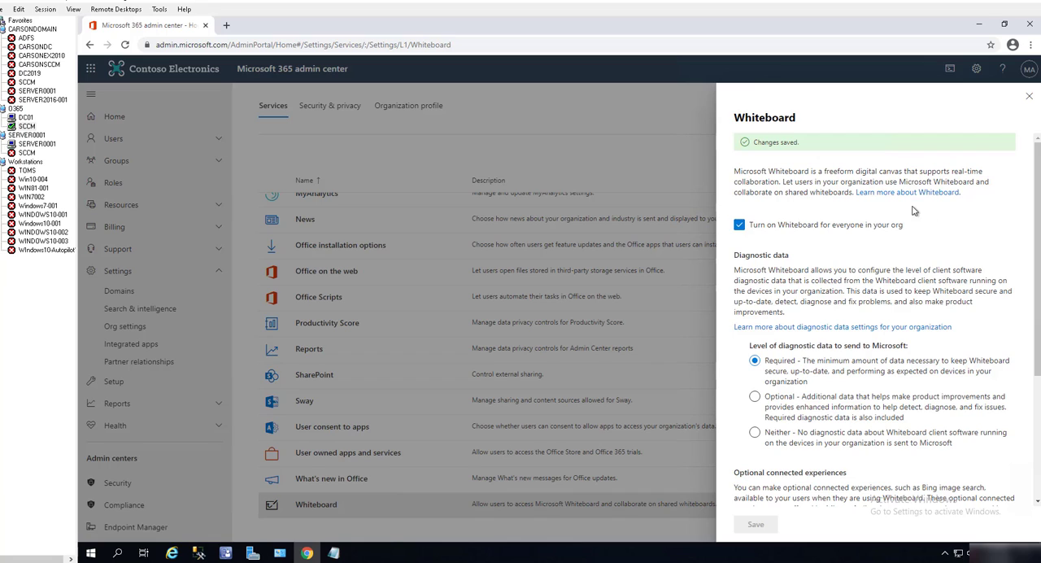
left_click(907, 192)
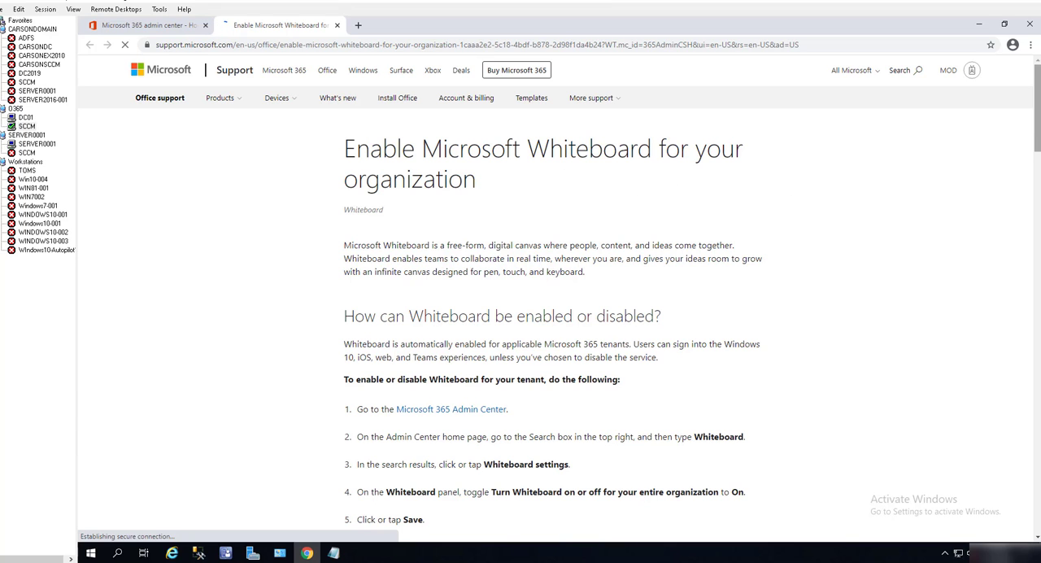
- Scroll through the Enable Microsoft Whiteboard article's installation and data storage sections, then back to the top
scroll("down", 3)
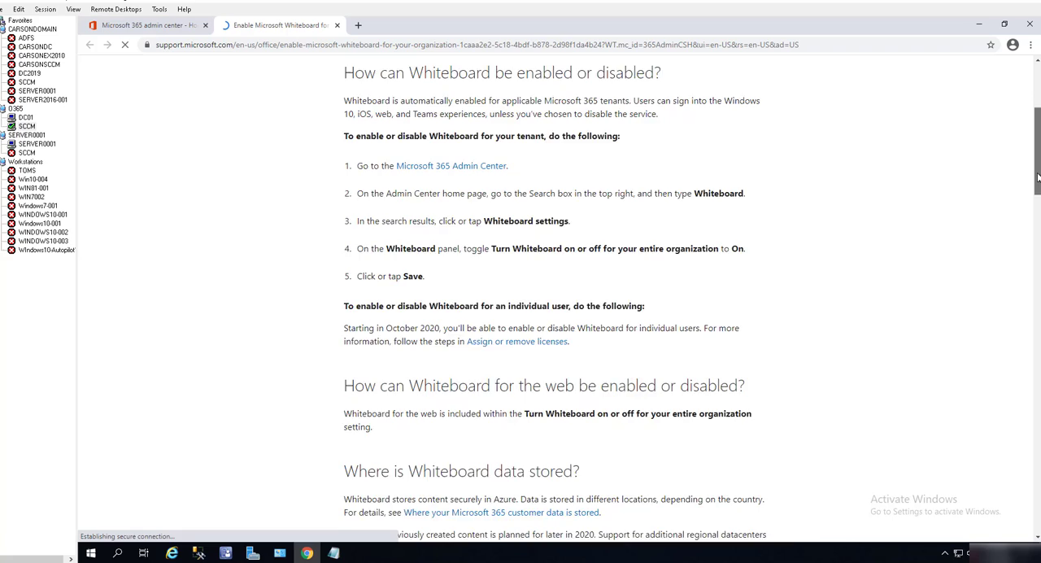
scroll("down", 3)
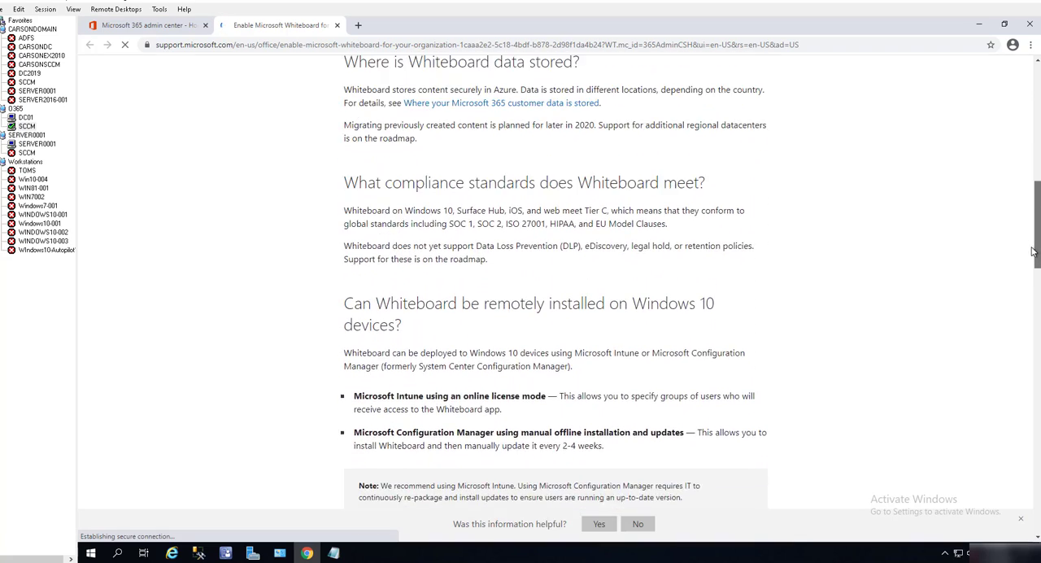
scroll("down", 3)
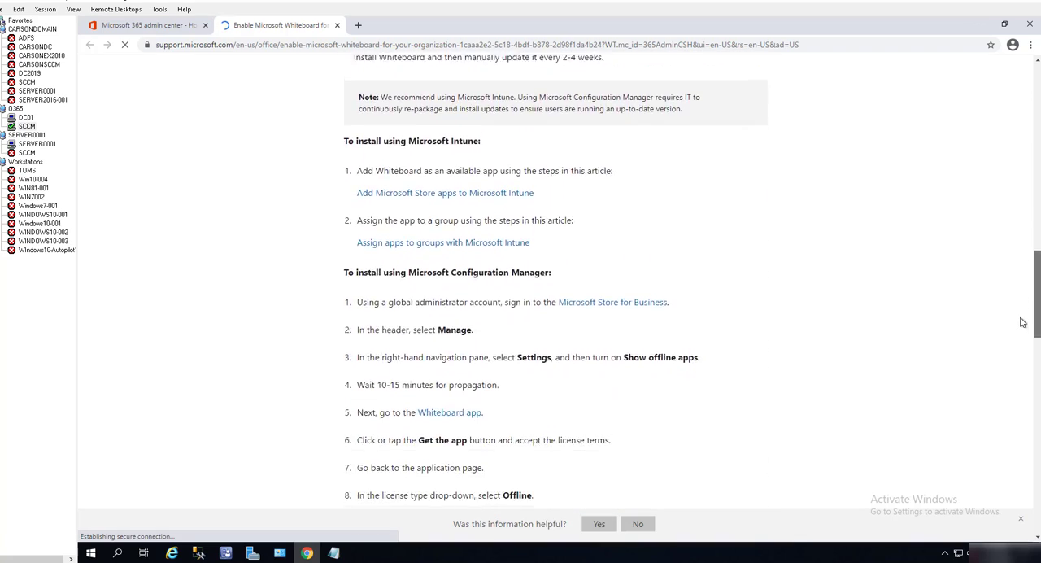
scroll("down", 3)
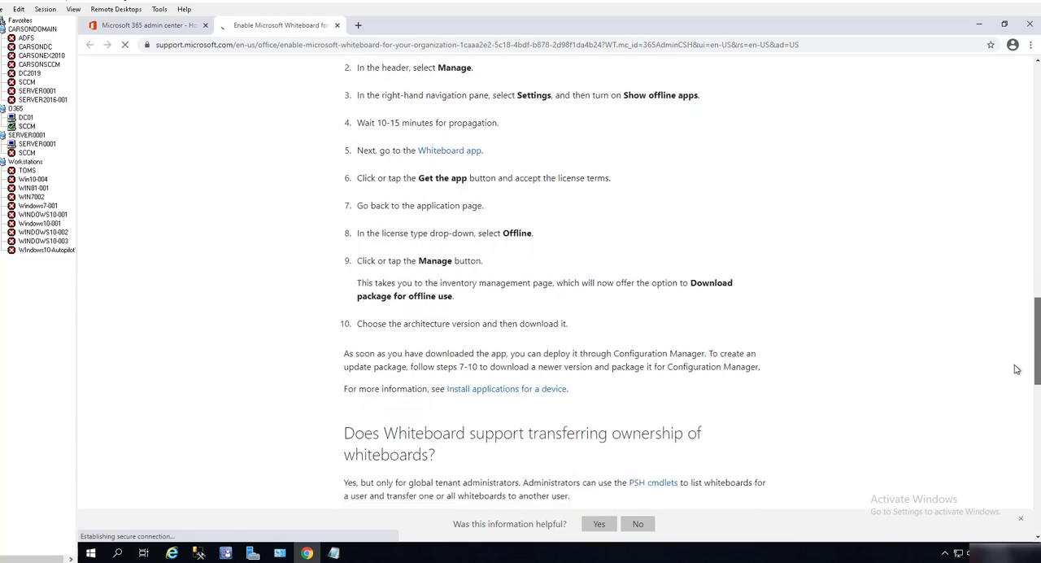
scroll("down", 3)
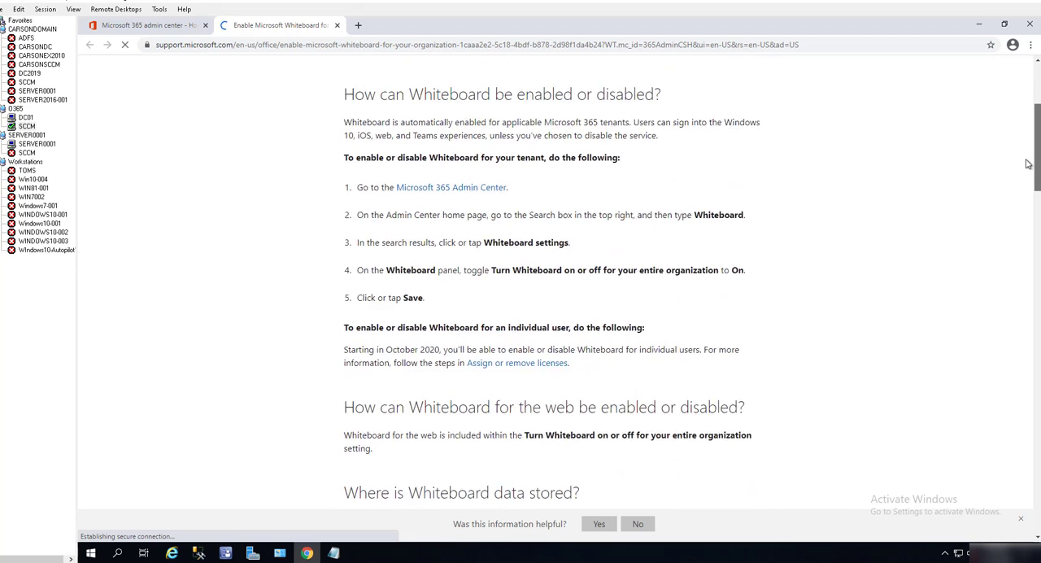
scroll("up", 3)
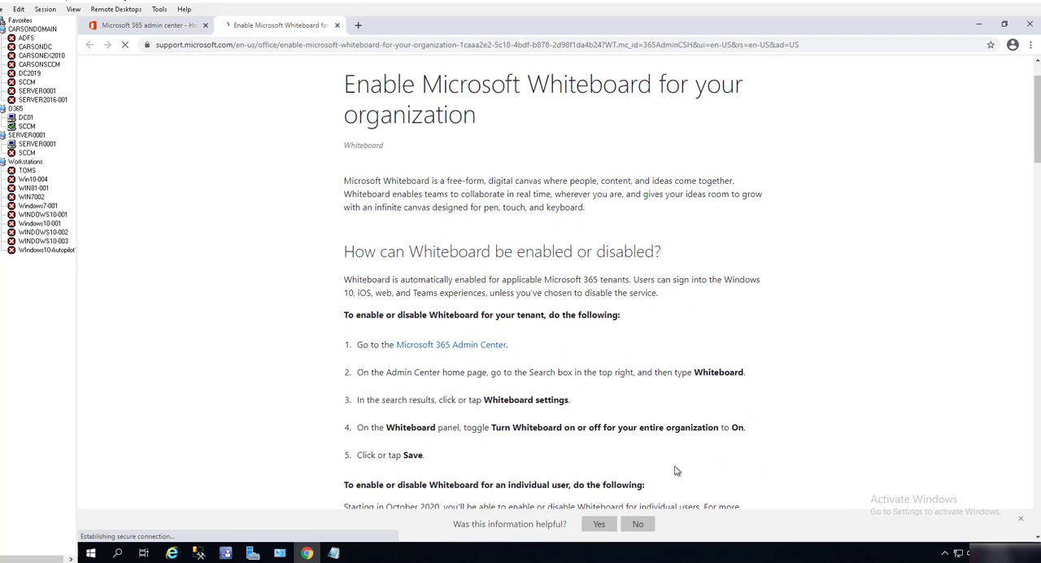